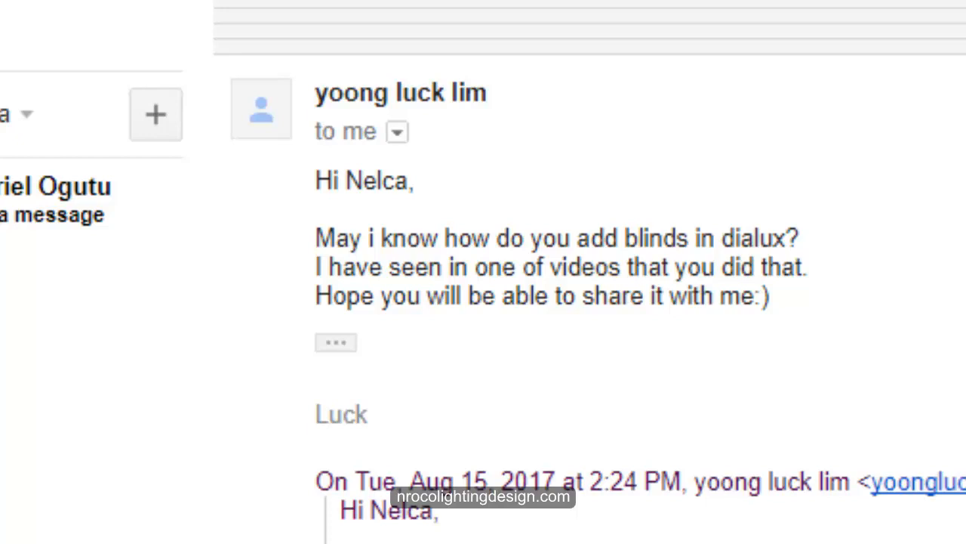
Open the image.png attachment showing the annotated Hella catalog steps full-size
scroll("up", 3)
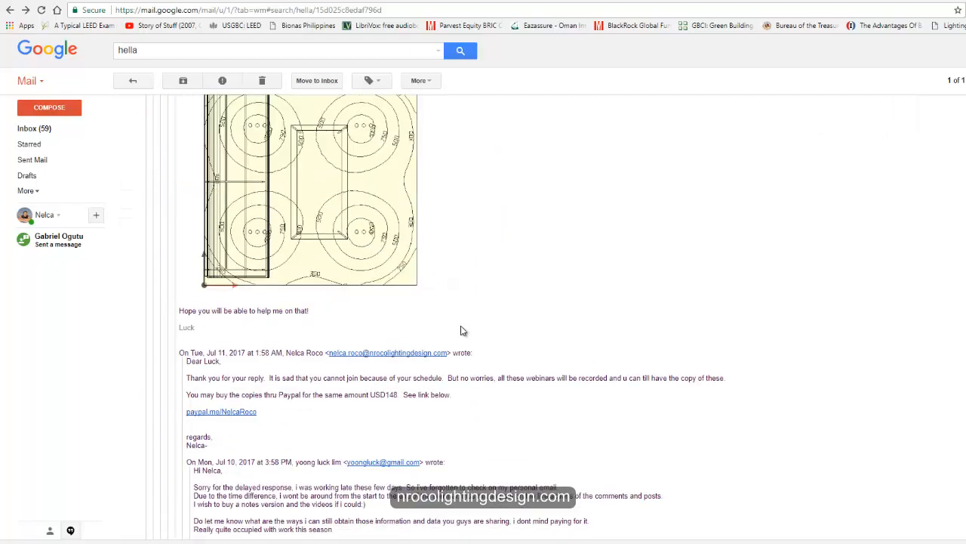
scroll("down", 3)
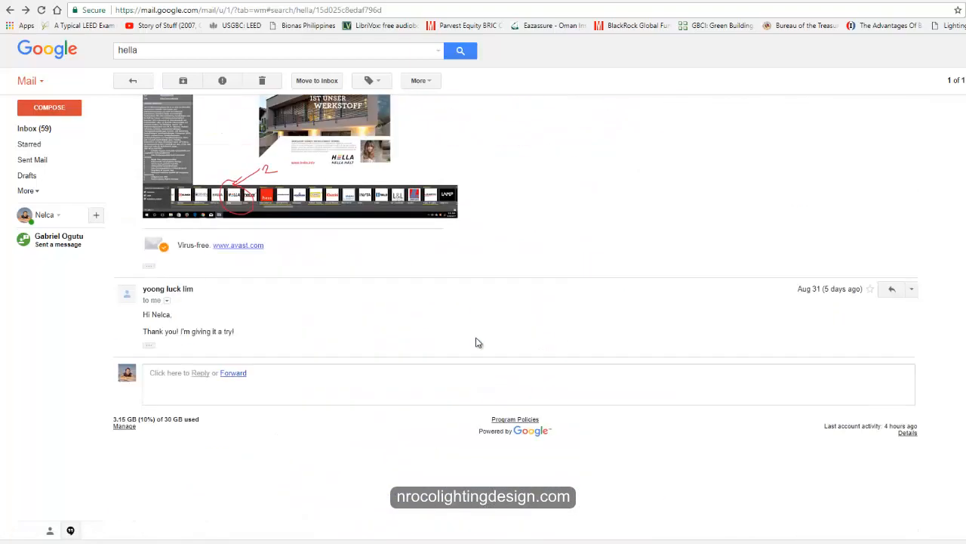
left_click(324, 151)
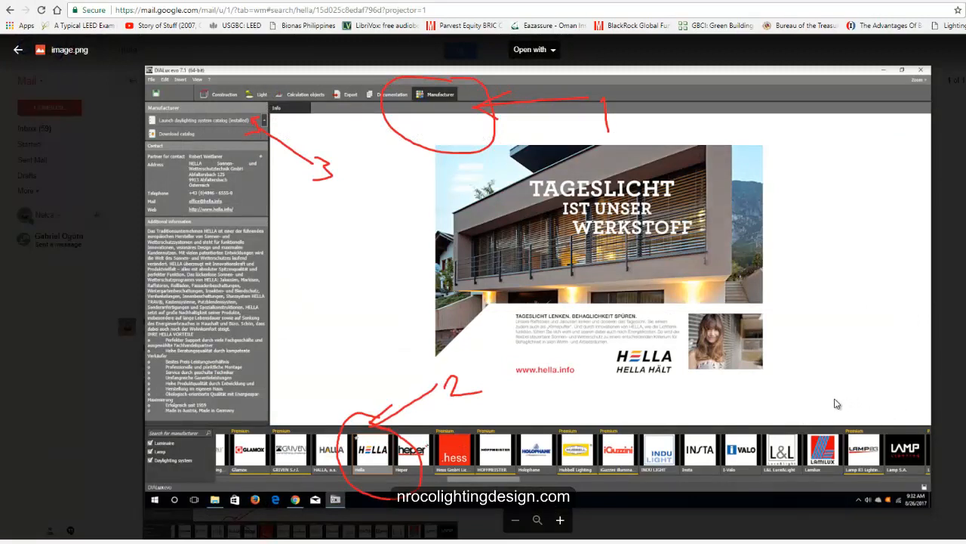
mouse_move(744, 412)
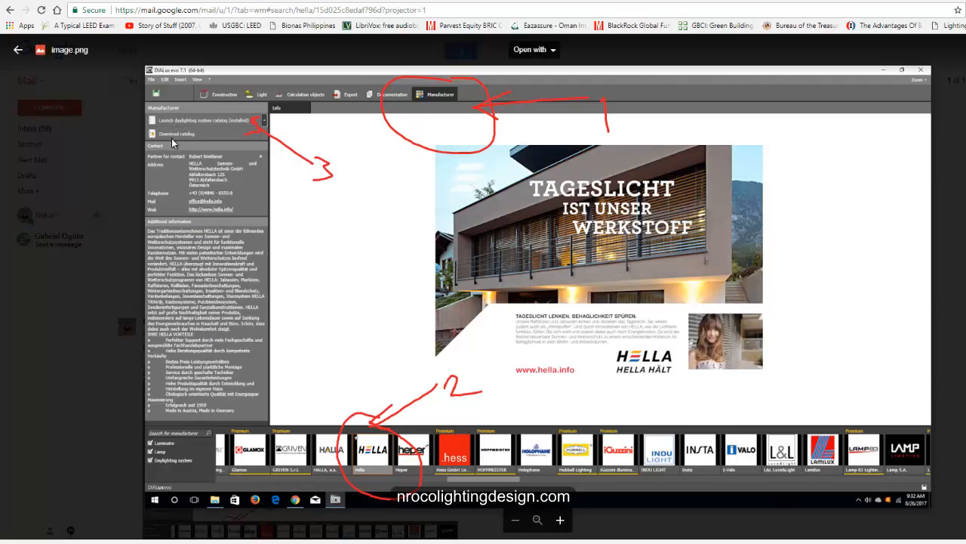
mouse_move(365, 425)
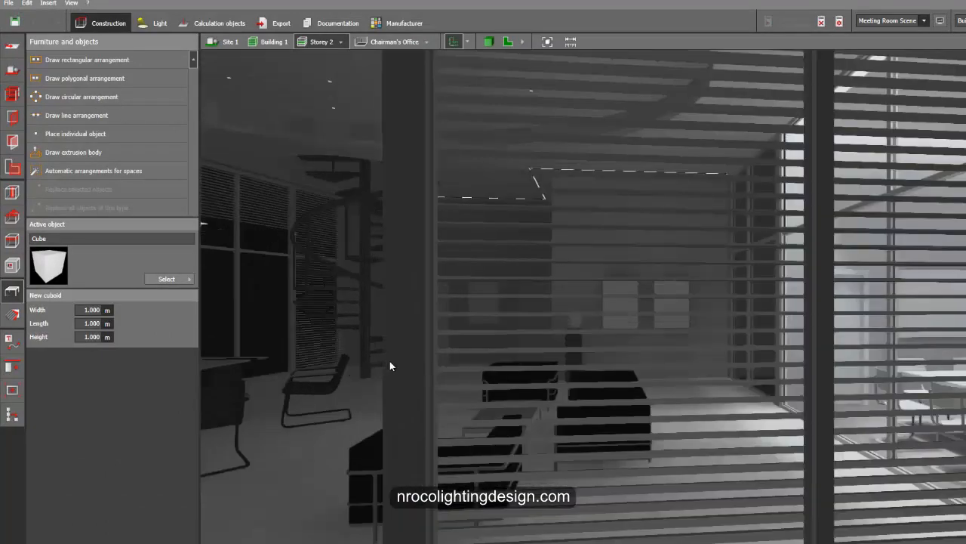
Orbit the 3D view around the lounge, meeting room and across the office
left_click_drag(391, 366, 455, 395)
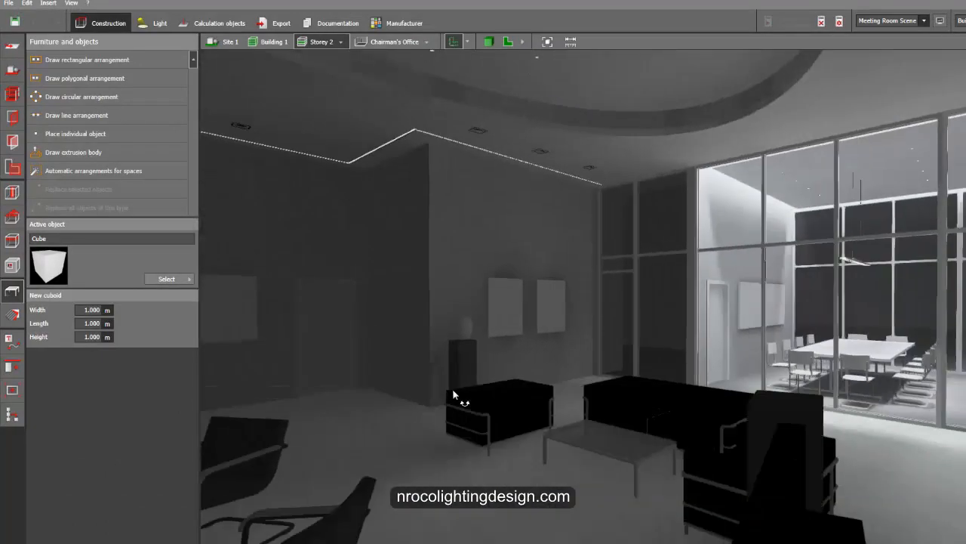
left_click_drag(453, 394, 442, 345)
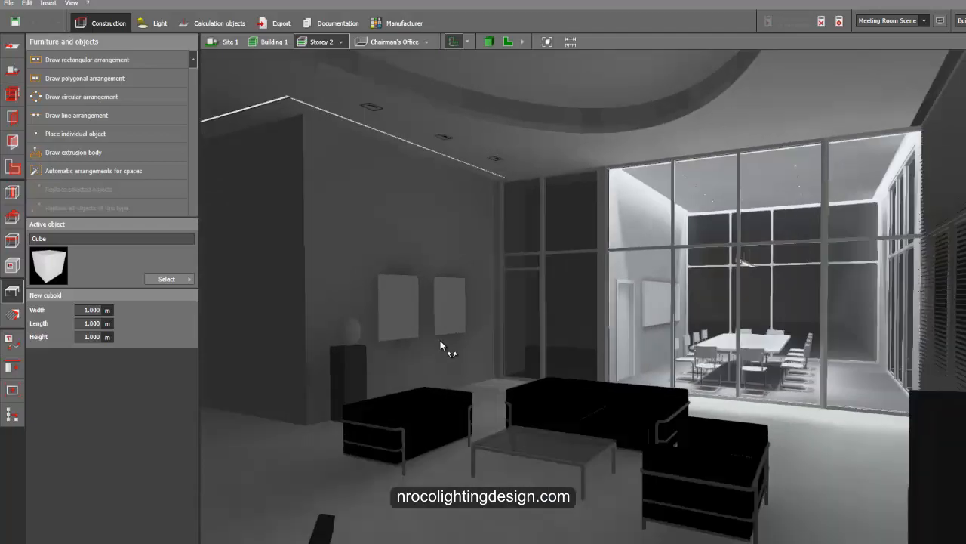
left_click_drag(442, 344, 415, 342)
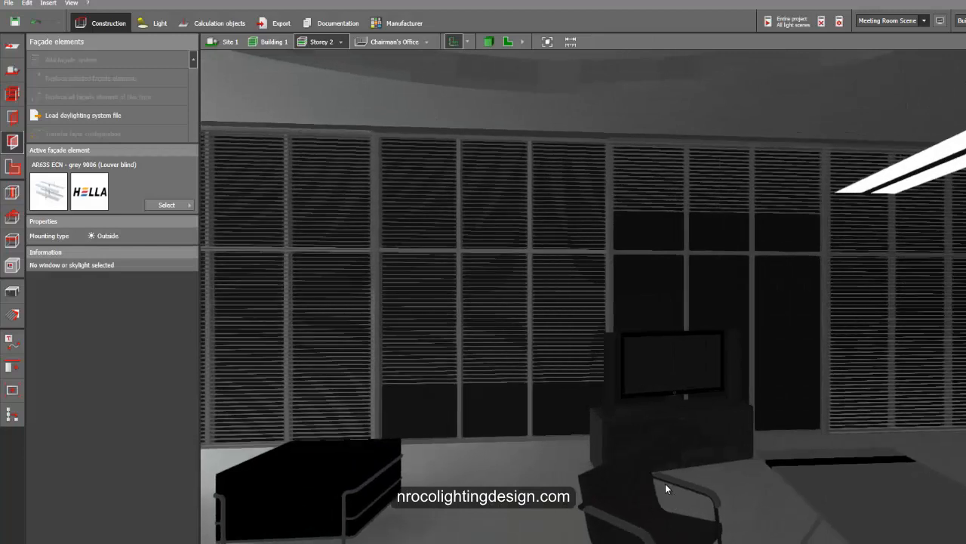
Pan along the window wall fitted with Hella AR635 ECN grey louver blinds
left_click(721, 287)
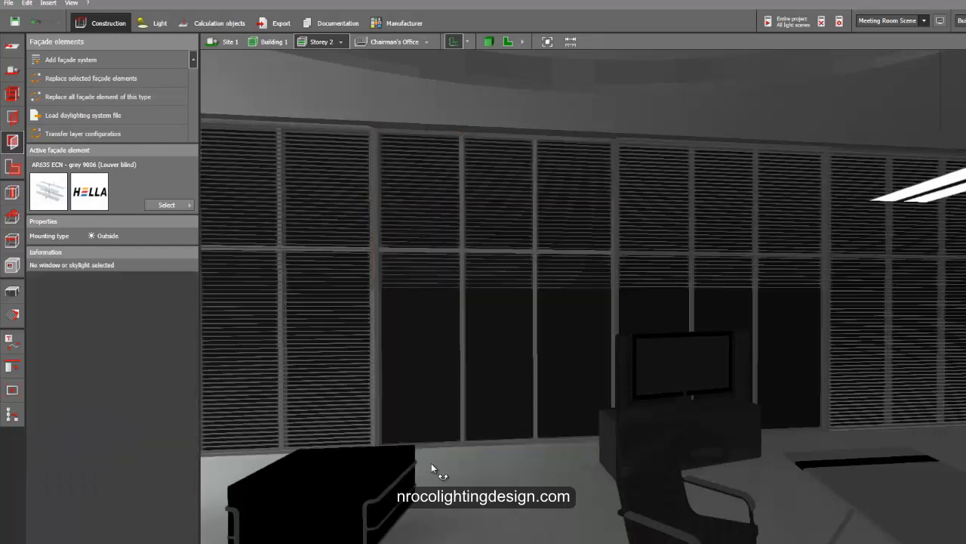
left_click_drag(434, 468, 502, 397)
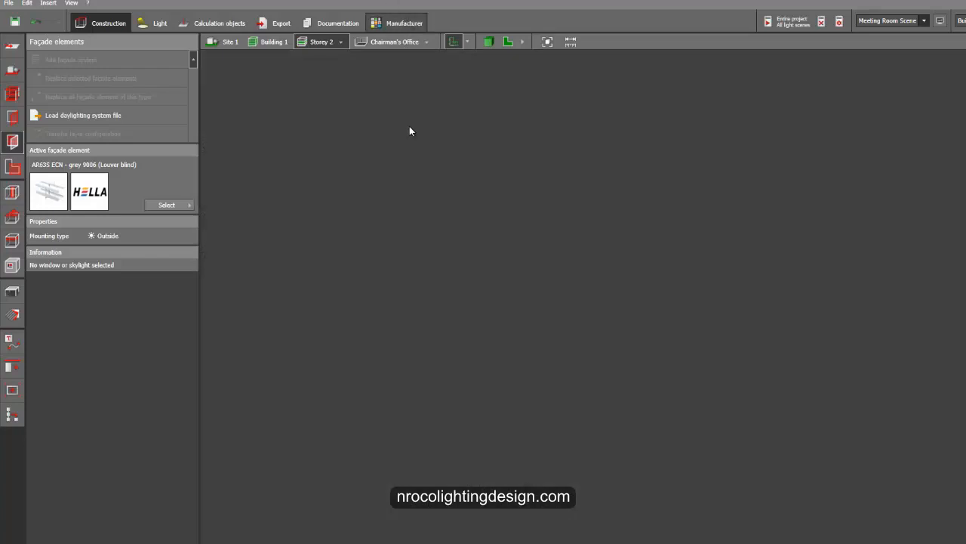
Show Hella's manufacturer page with contact details and the installed daylighting catalog
left_click(404, 22)
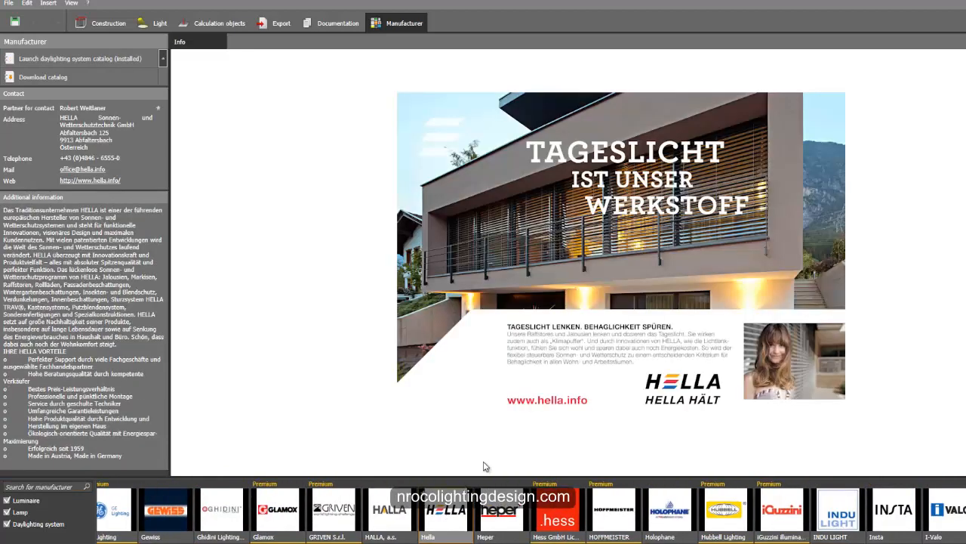
mouse_move(237, 117)
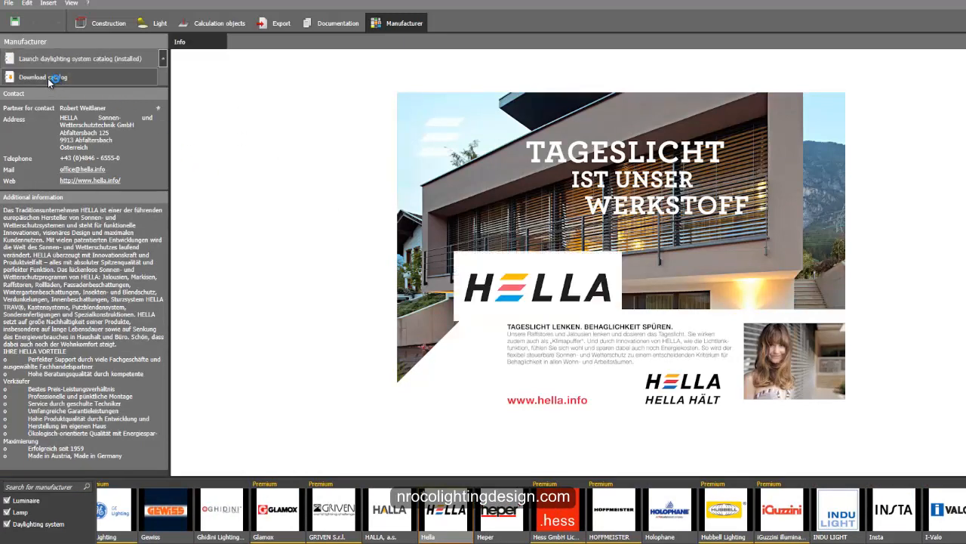
mouse_move(433, 253)
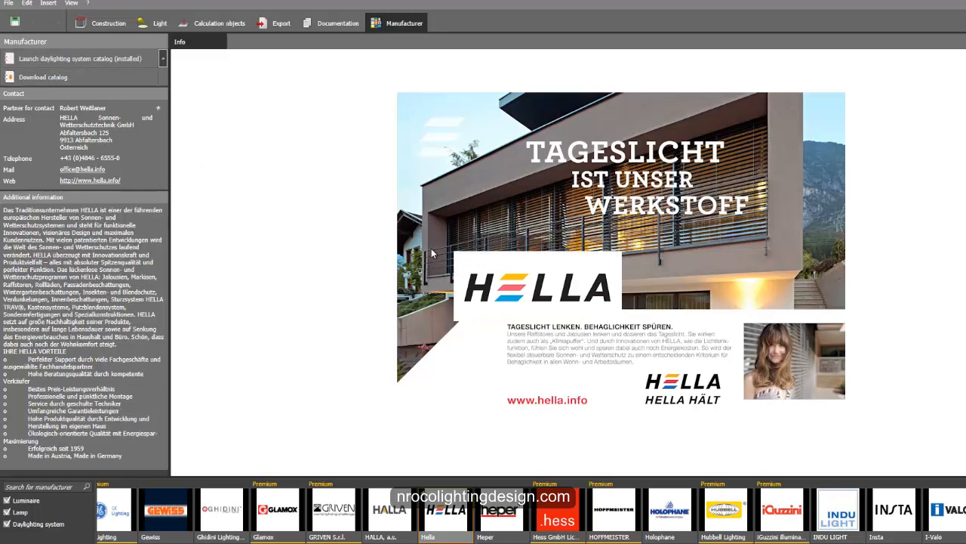
mouse_move(431, 274)
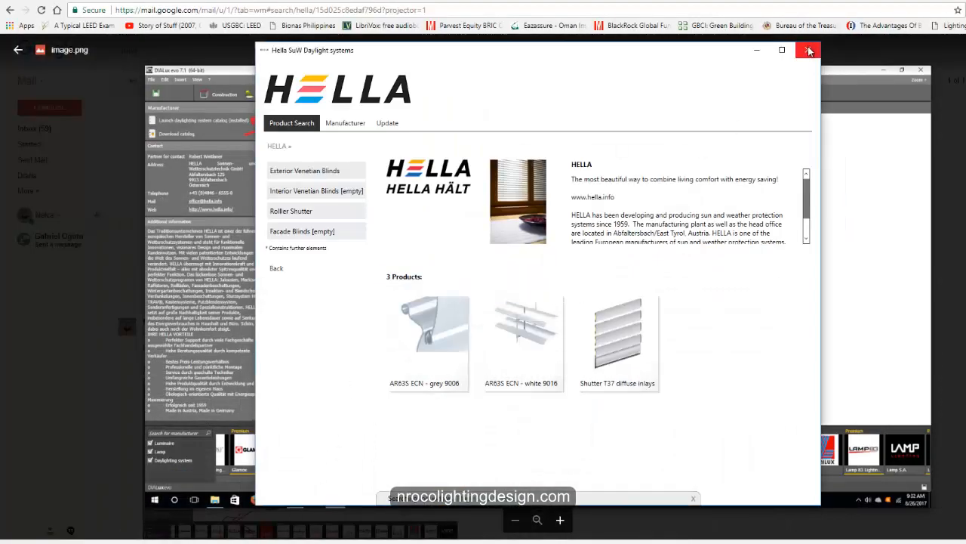
Close the Hella SuW Daylight systems window to return to Hella's page
left_click(809, 50)
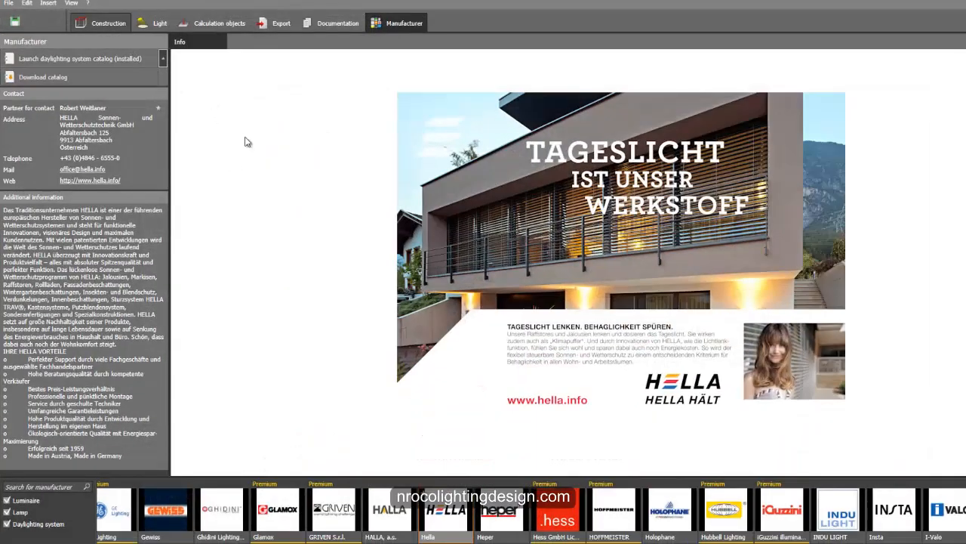